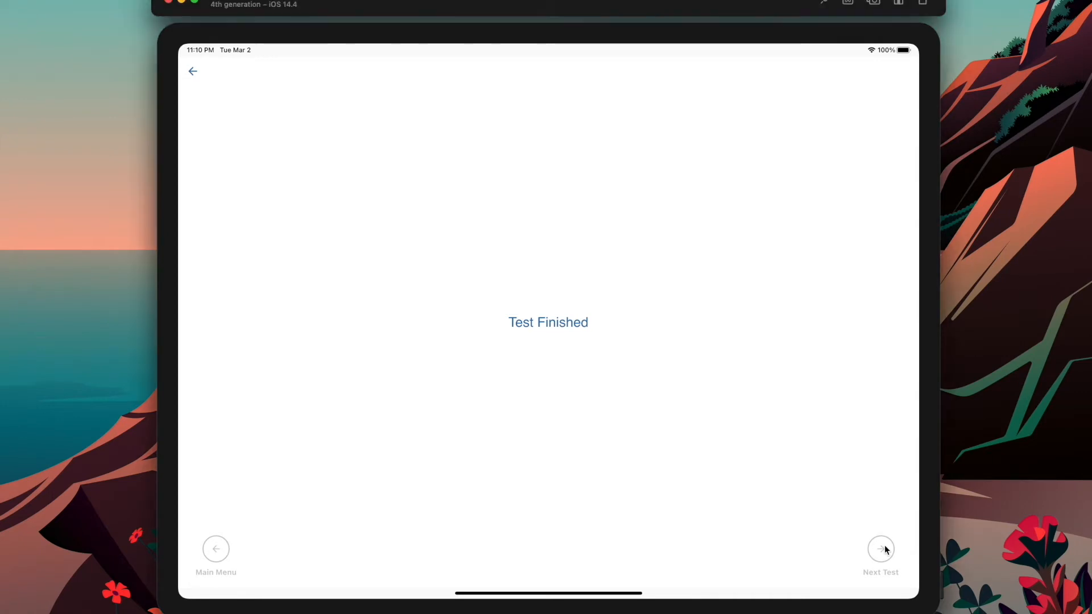
Advance to the cross-target test and drag the cyan dot onto the red cross centre.
{"action": "left_click", "coordinate": [880, 550]}
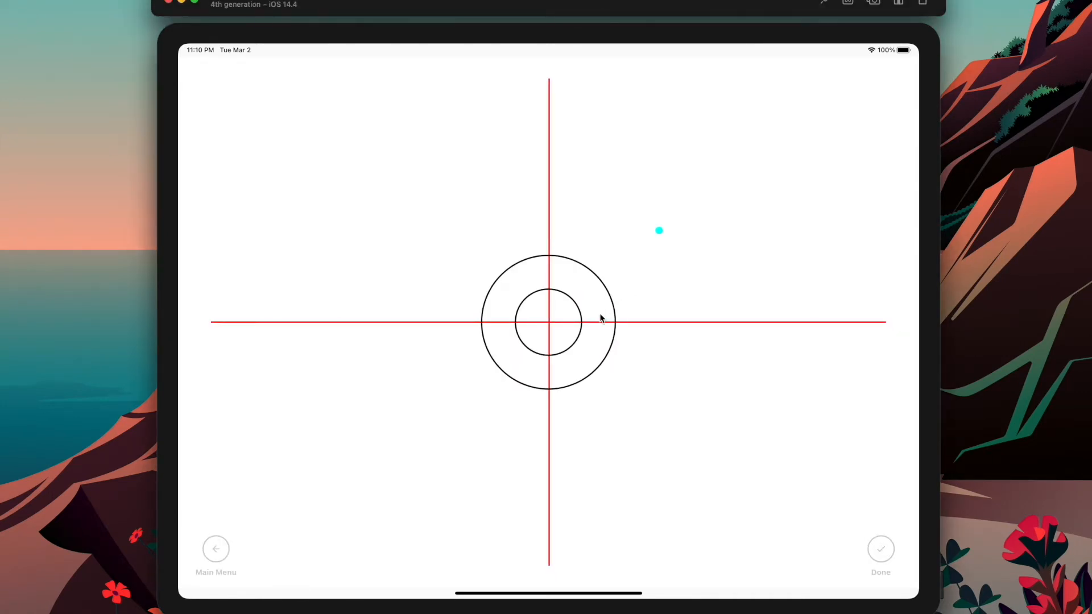
{"action": "left_click_drag", "start_coordinate": [660, 231], "coordinate": [548, 320]}
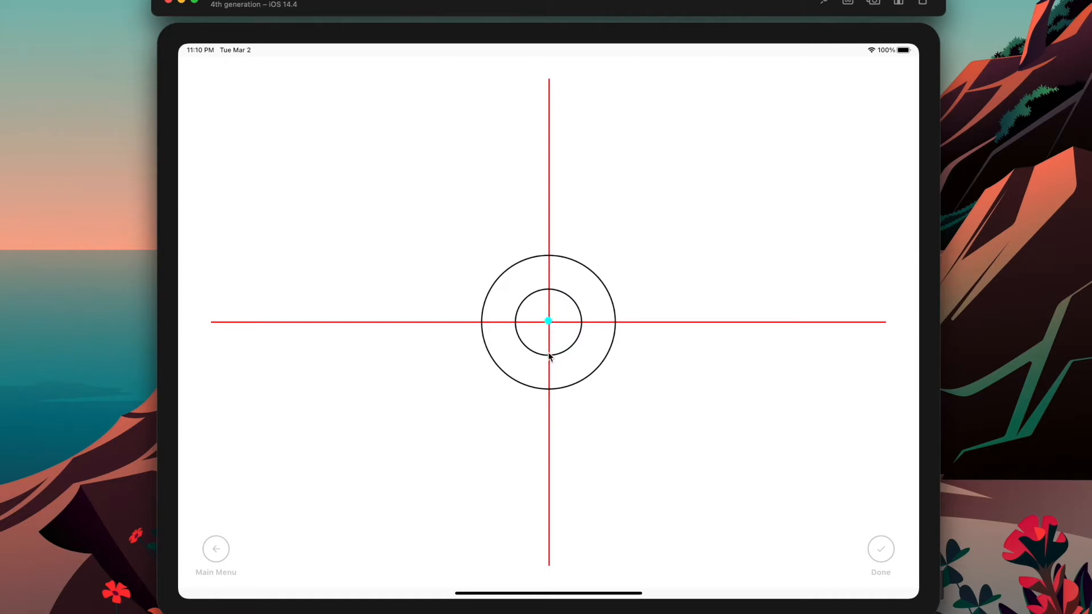
{"action": "mouse_move", "coordinate": [598, 362]}
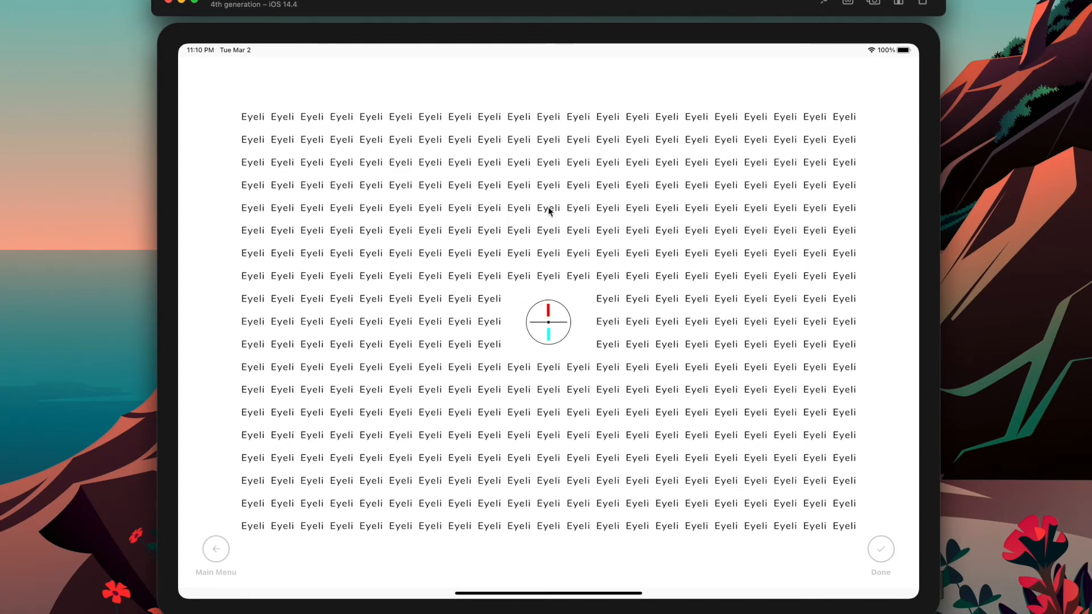
{"action": "mouse_move", "coordinate": [885, 496]}
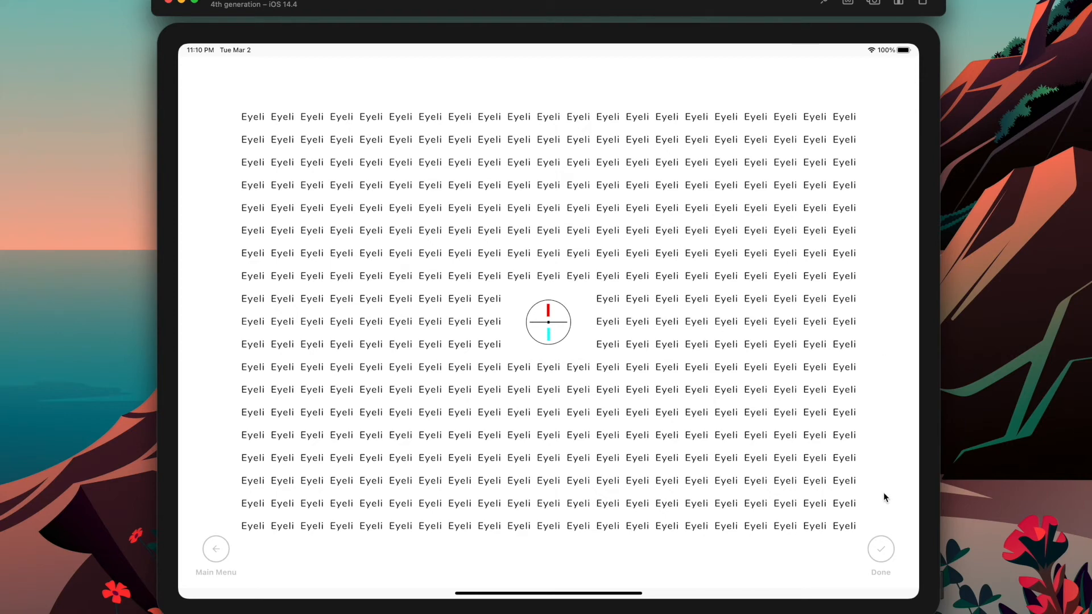